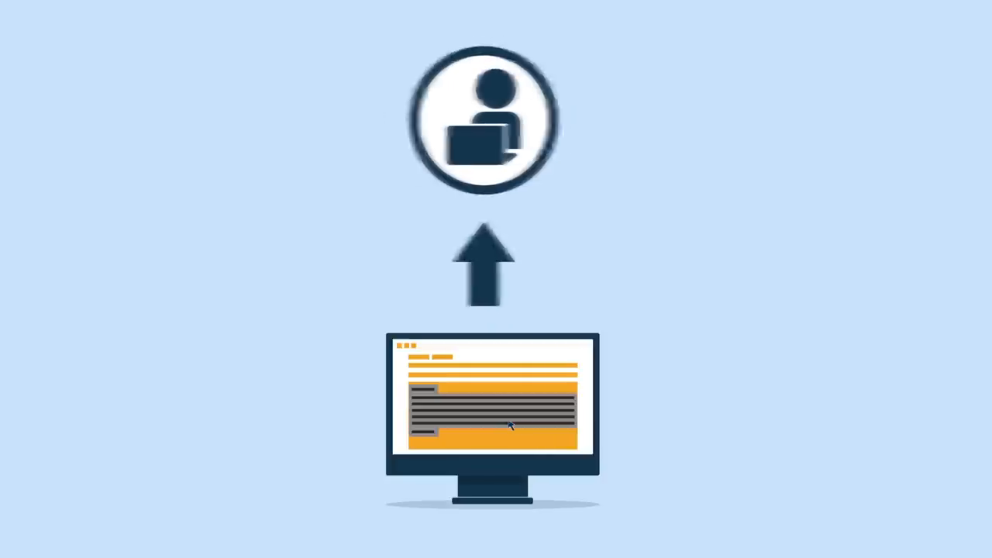
# Paste the copied email text into the email body via the context menu
pyautogui.rightClick(509, 424)
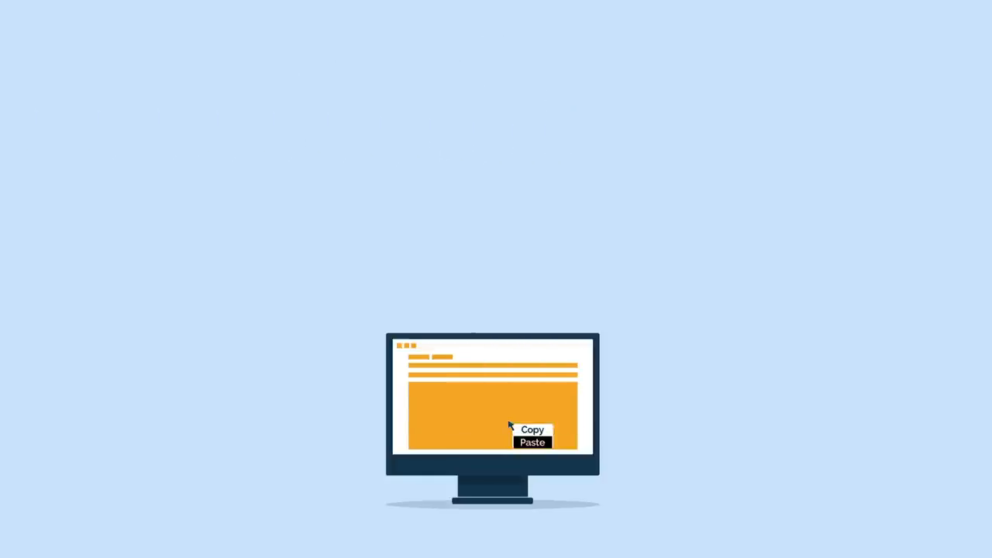
pyautogui.click(532, 442)
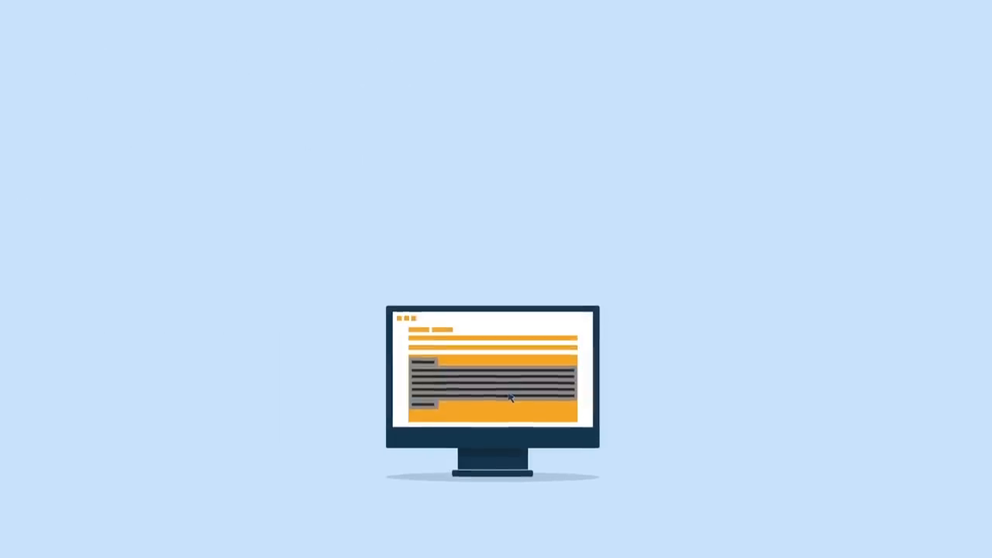